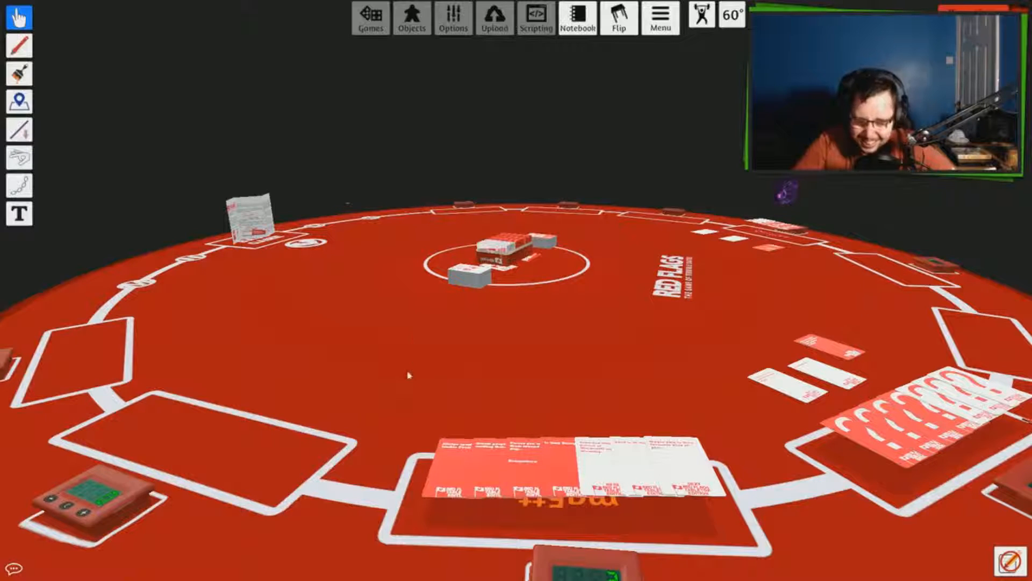
mouse_move(349, 408)
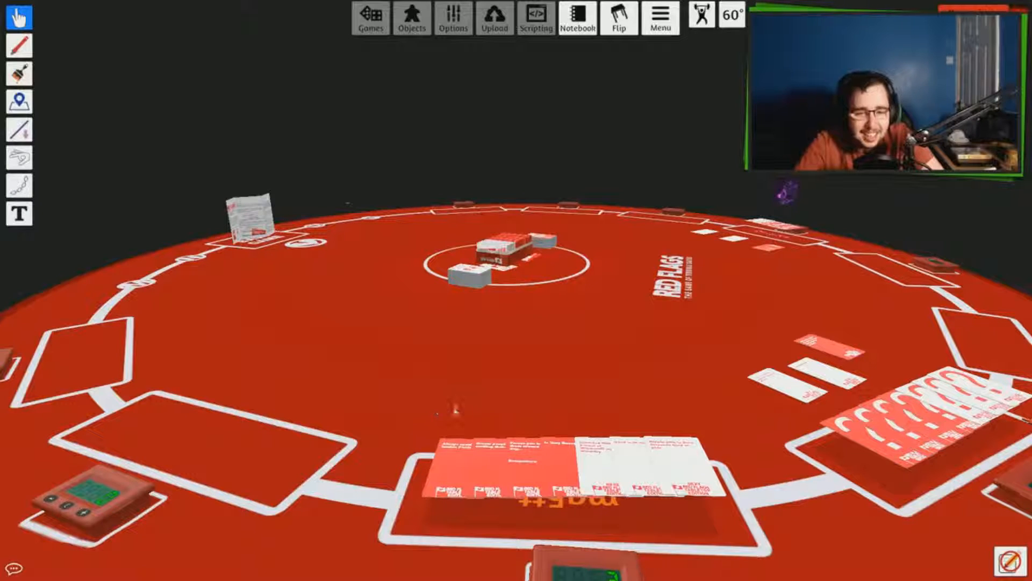
mouse_move(454, 402)
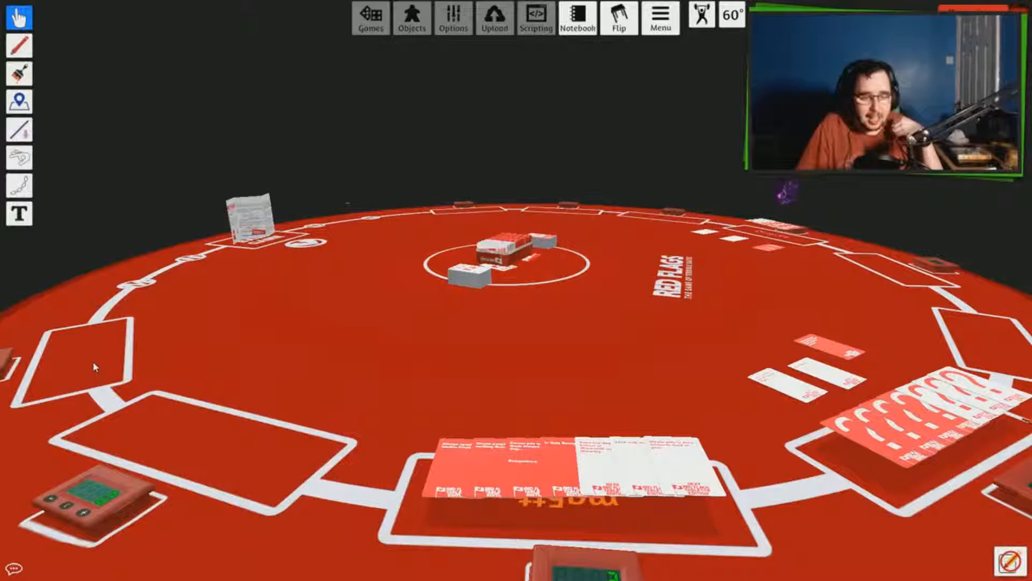
mouse_move(294, 365)
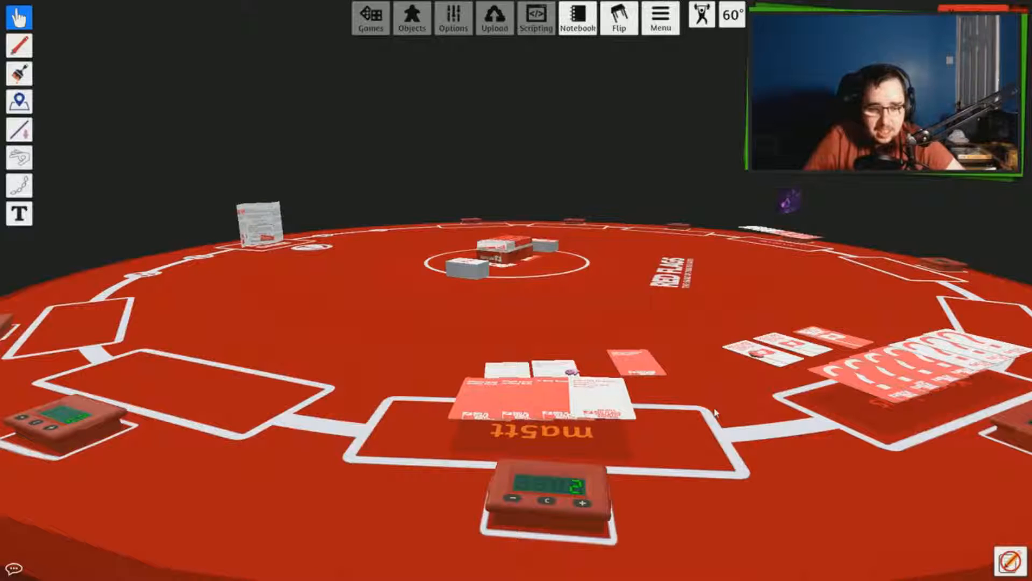
mouse_move(727, 508)
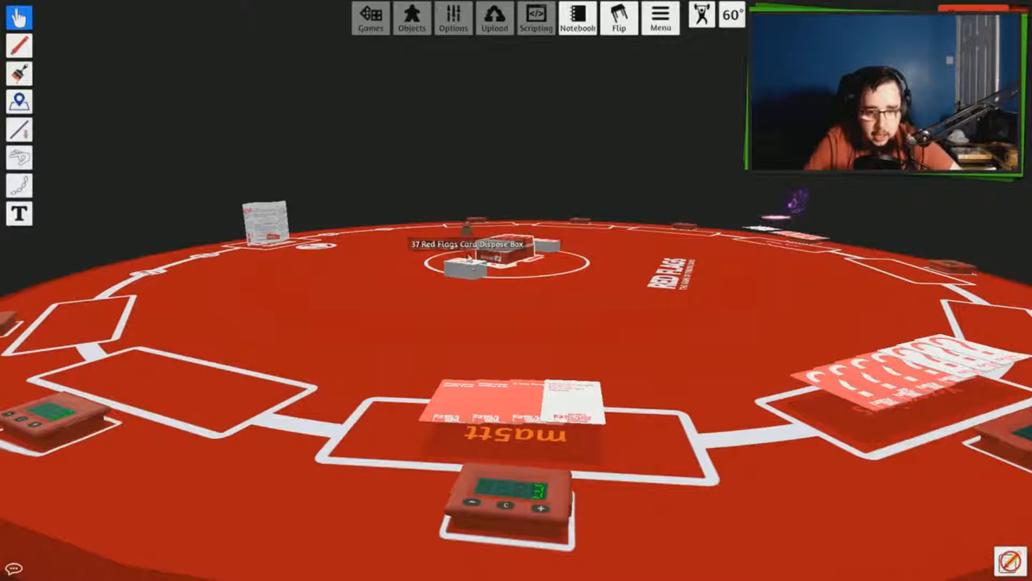
Step: Show the context menu of the White Perks Sexy Deck in the centre circle
right_click(461, 267)
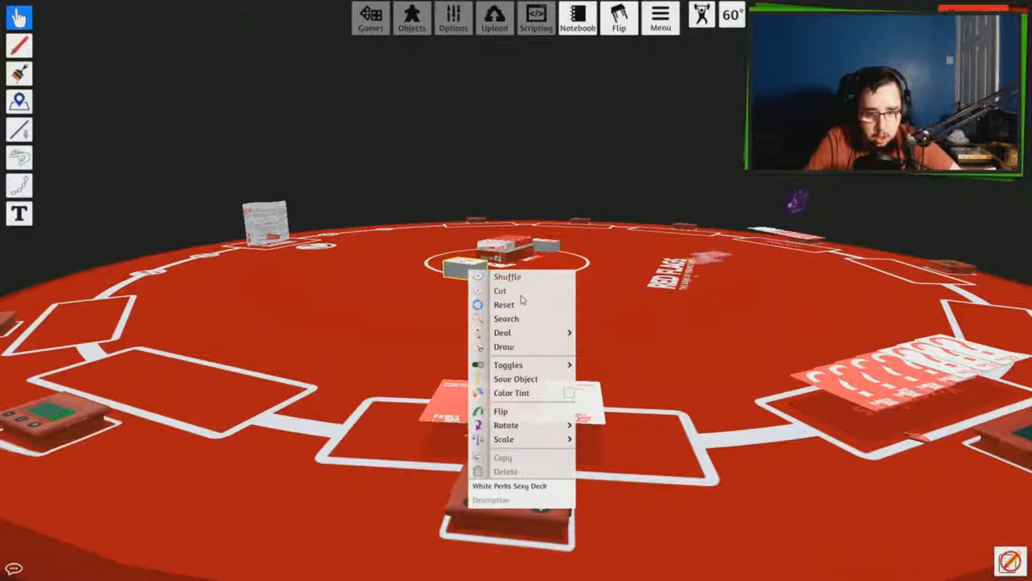
mouse_move(505, 347)
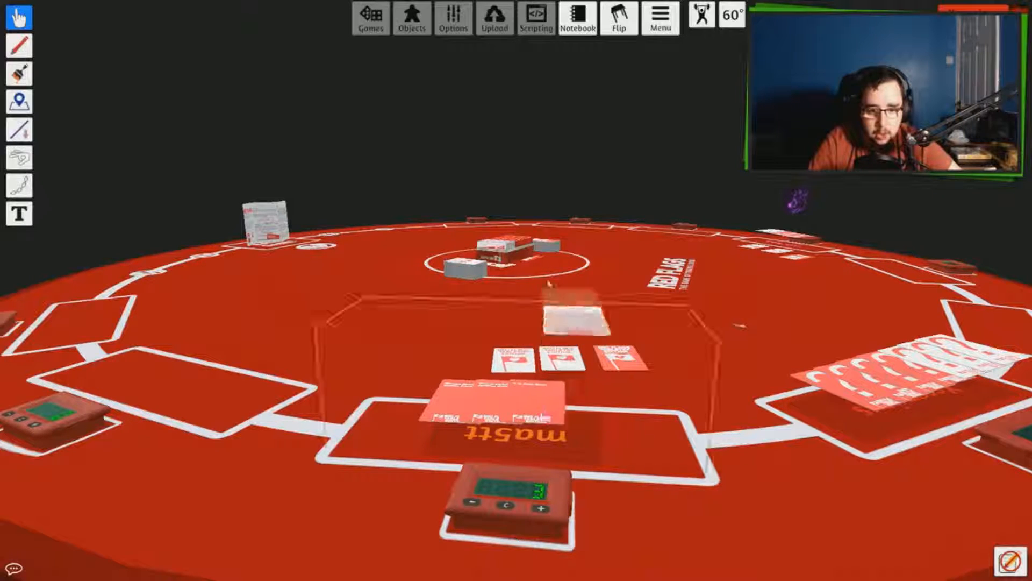
mouse_move(500, 247)
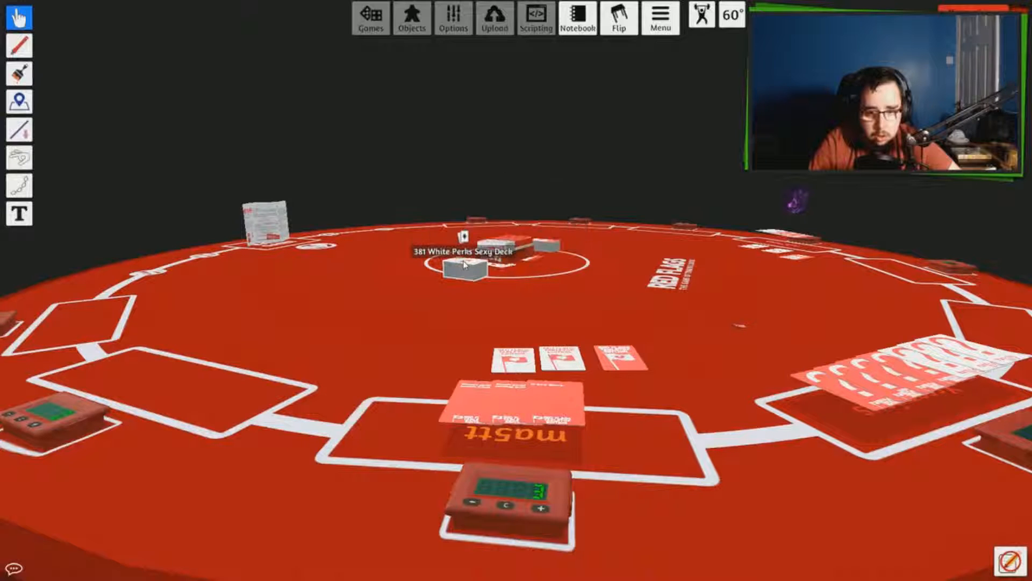
Step: Use the orange seat cards' context menu to lay a white perk card face-up
right_click(464, 263)
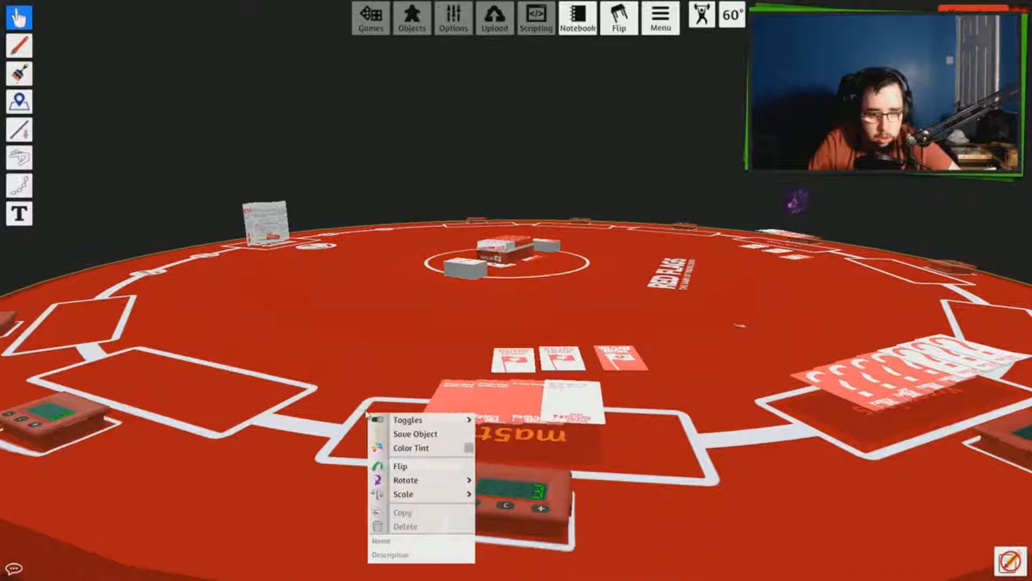
click(399, 465)
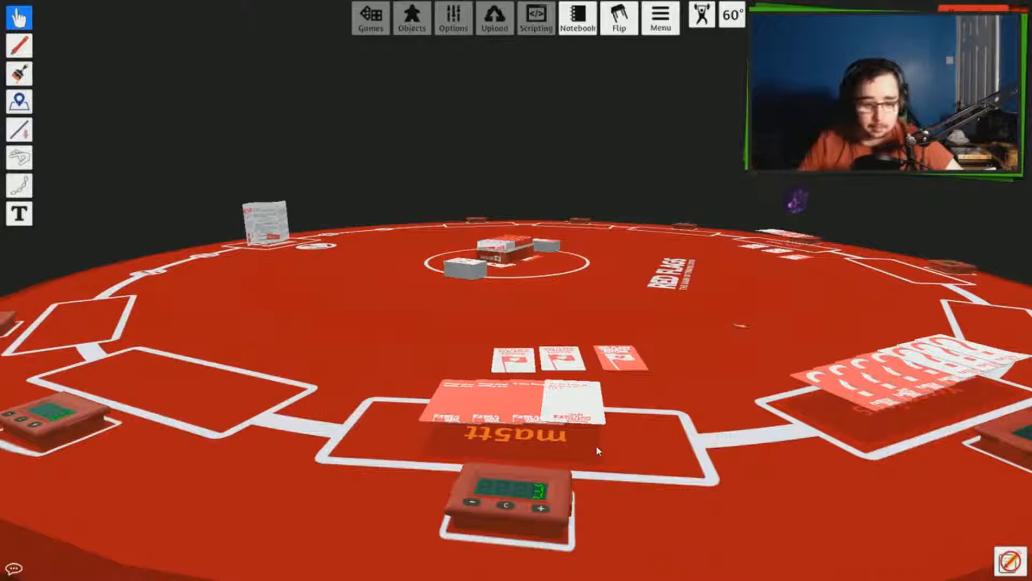
mouse_move(590, 501)
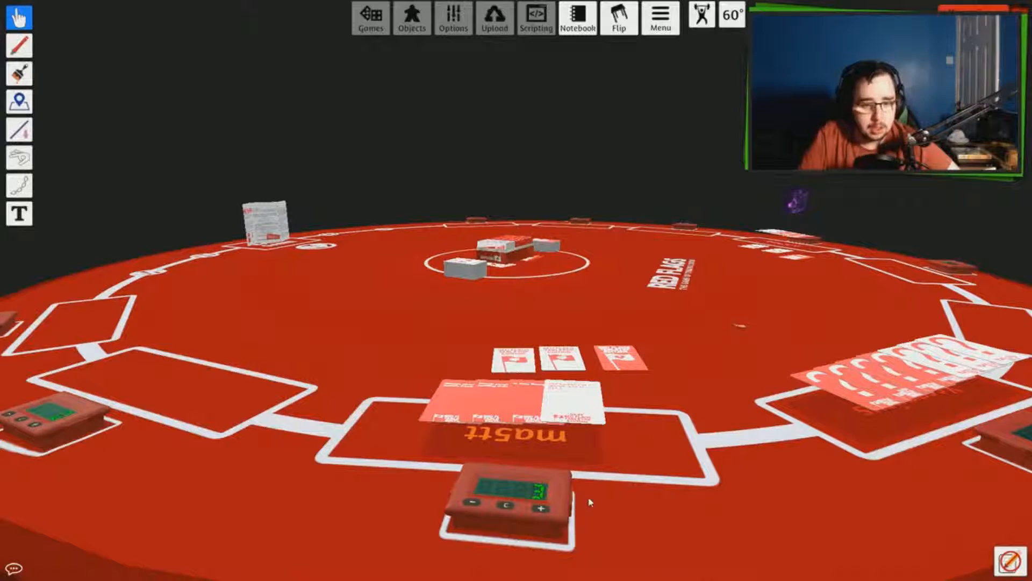
mouse_move(636, 521)
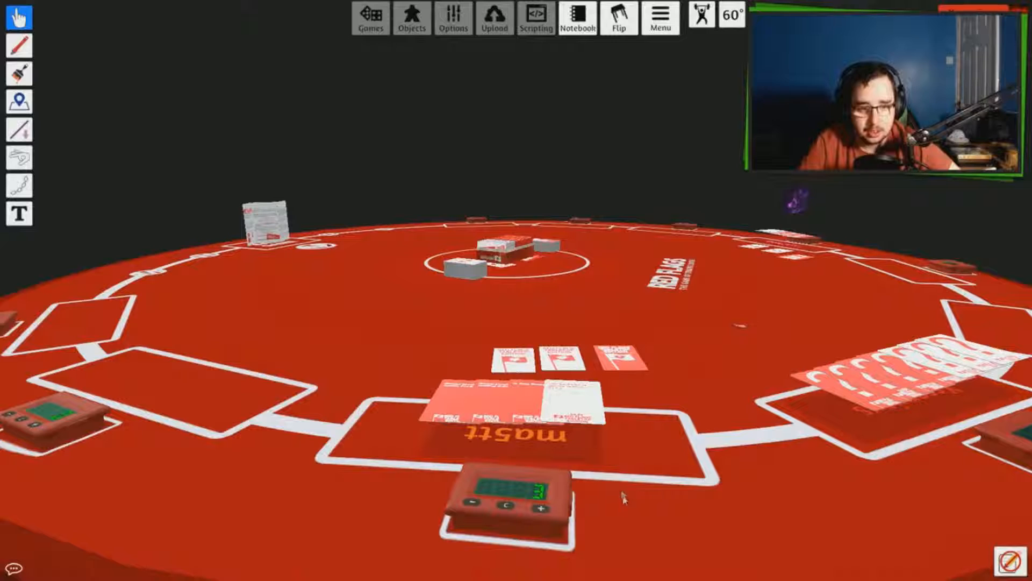
mouse_move(510, 364)
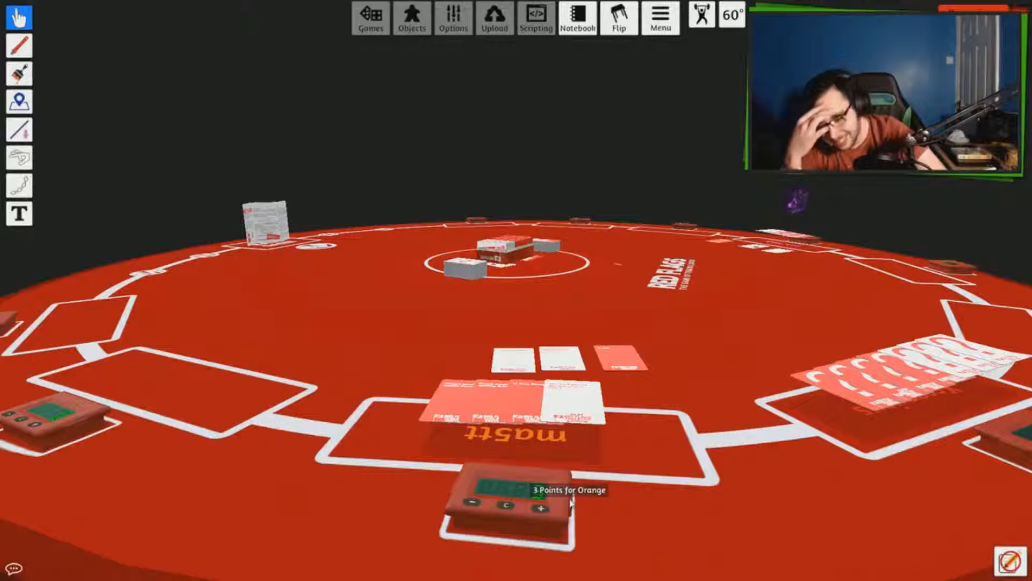
Step: Add one point to Orange's score counter with its + button
click(538, 511)
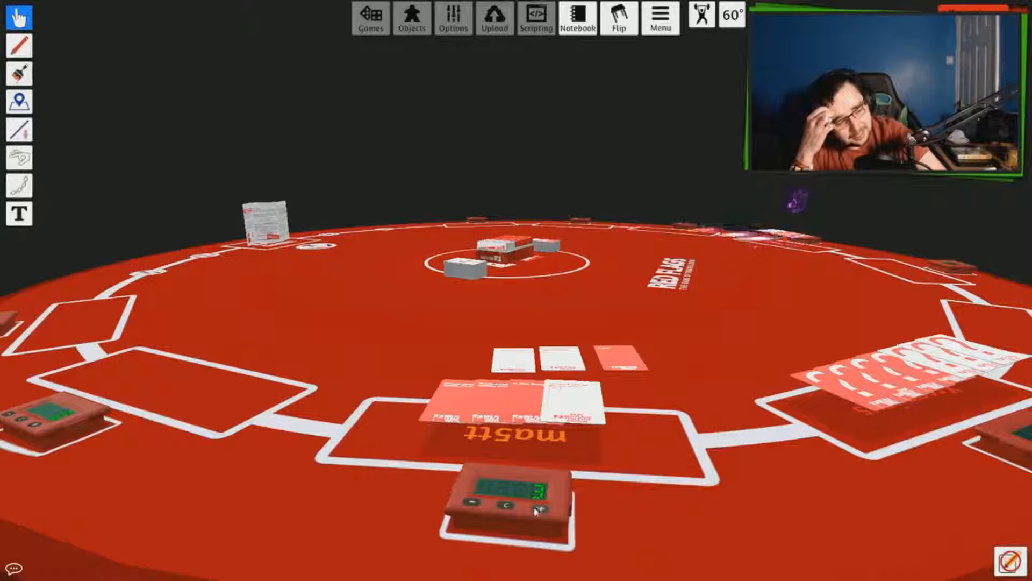